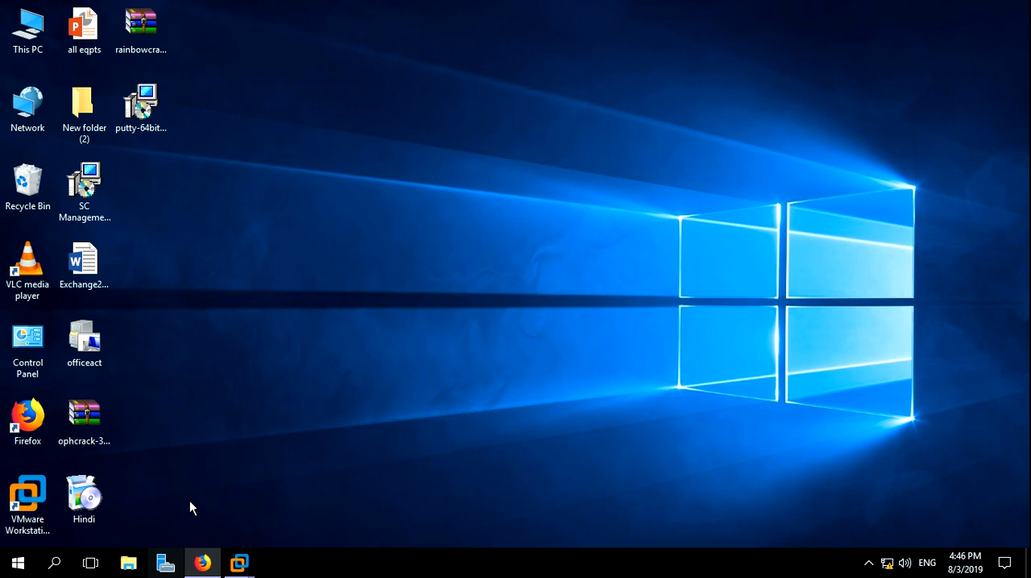
Step: Bring up the PuTTY 0.72 download page in Firefox and scroll through its package files
left_click(27, 500)
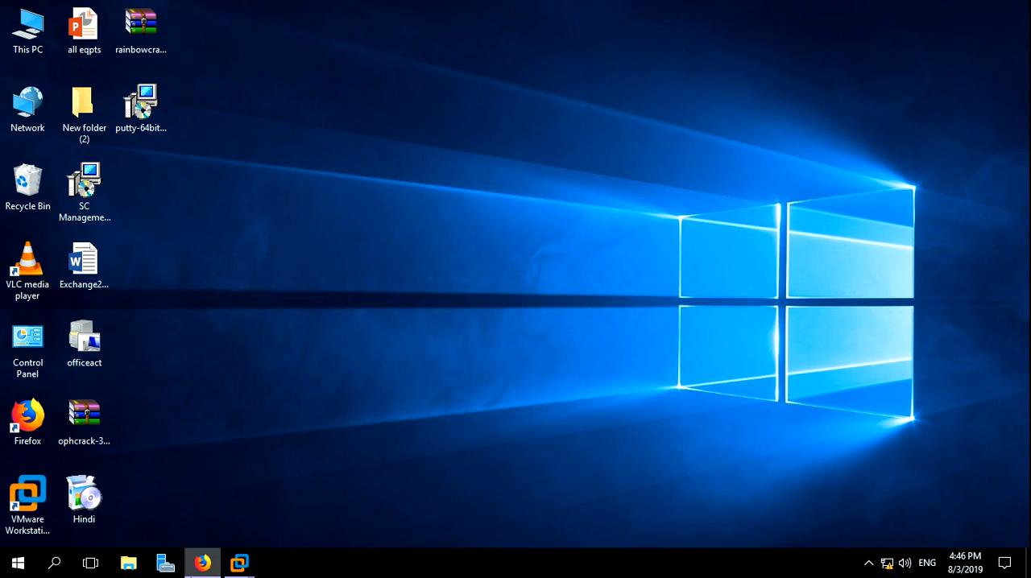
left_click(203, 564)
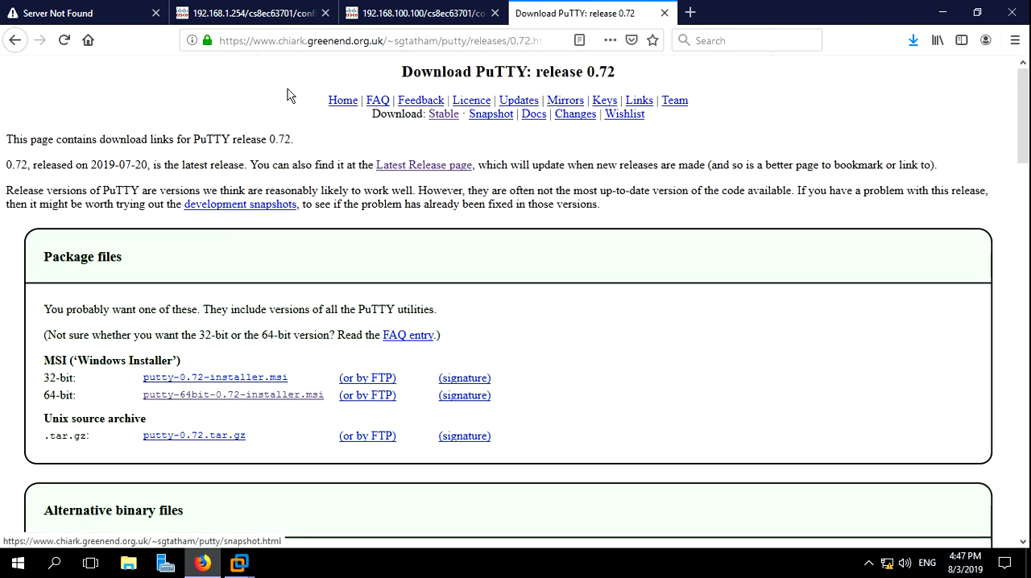
left_click(362, 40)
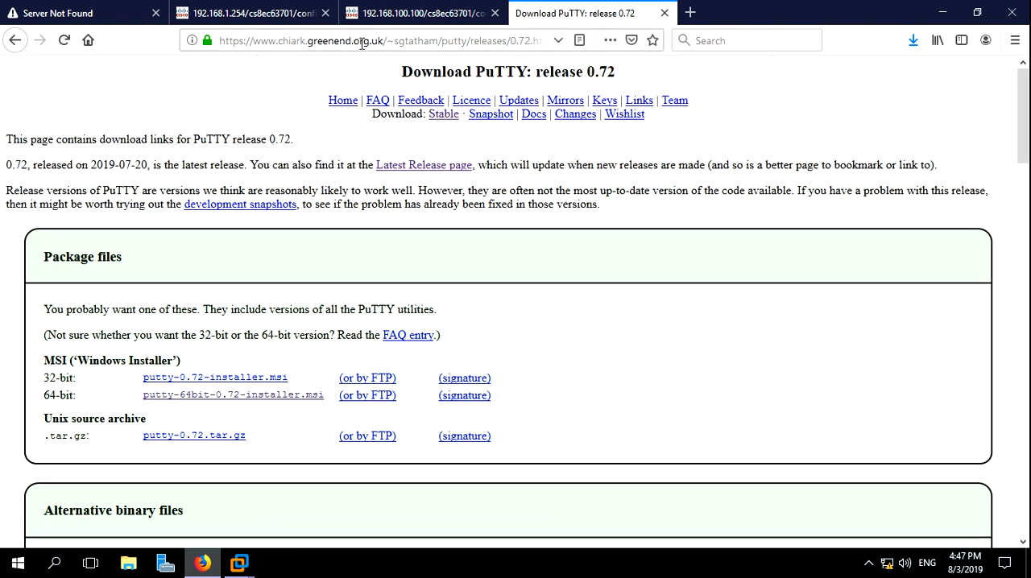
scroll("down", 3)
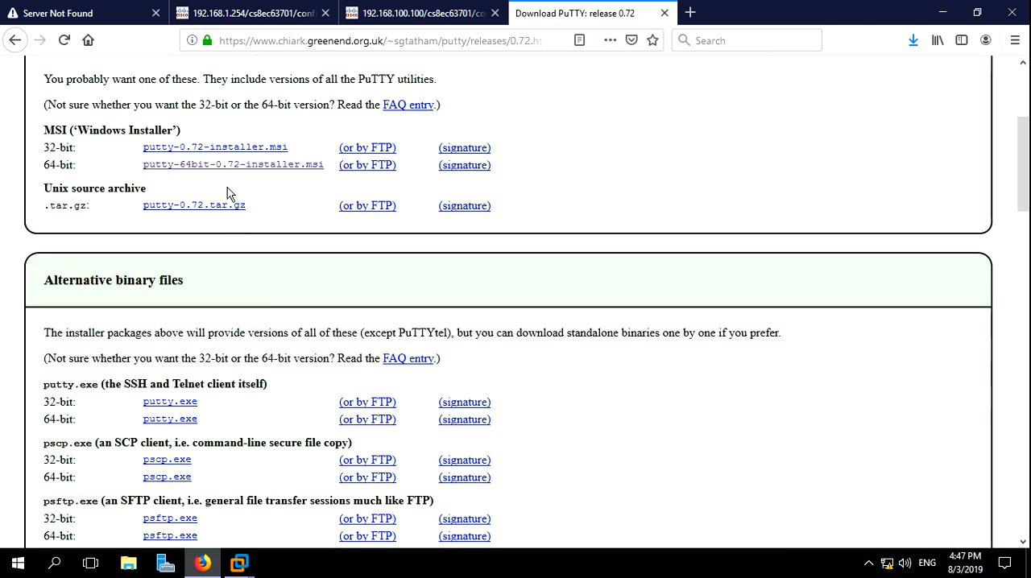
mouse_move(203, 170)
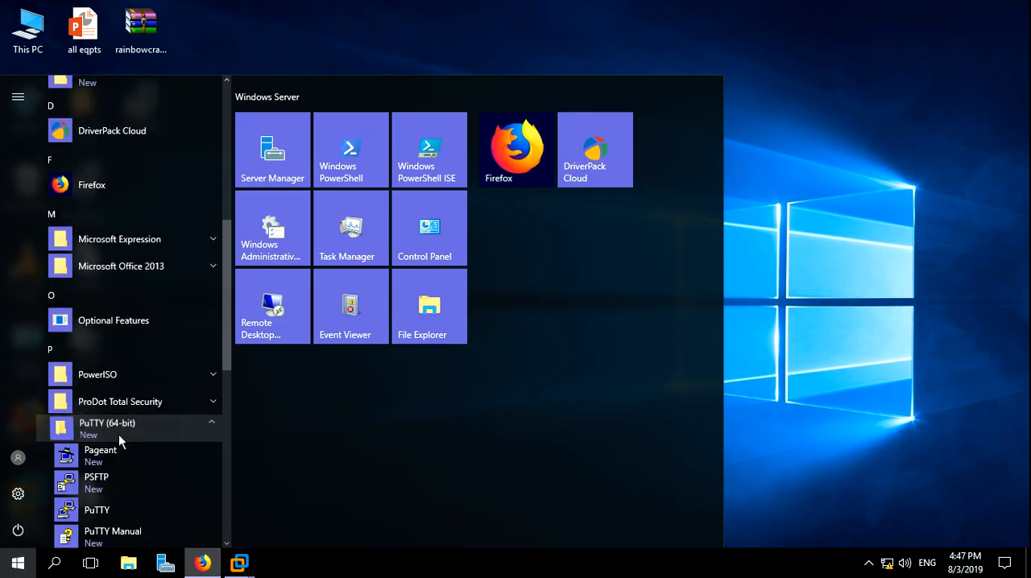
Step: Launch the newly installed PuTTY from the PuTTY (64-bit) Start menu folder
scroll("down", 3)
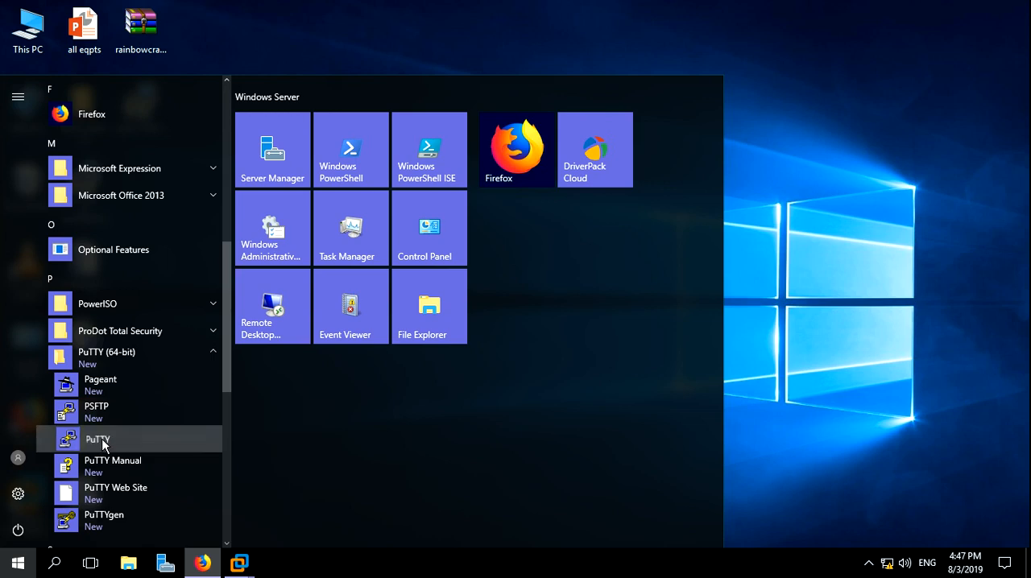
left_click(96, 438)
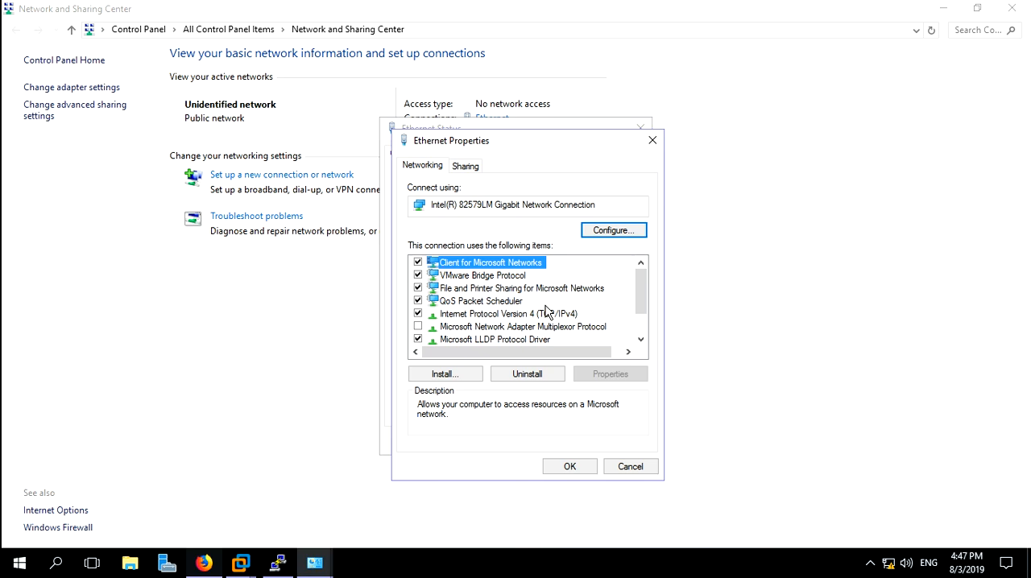
Step: Give Ethernet static IPv4 addresses 192.168.1.250 and 192.168.100.102, mask 255.255.255.0, and apply
double_click(509, 313)
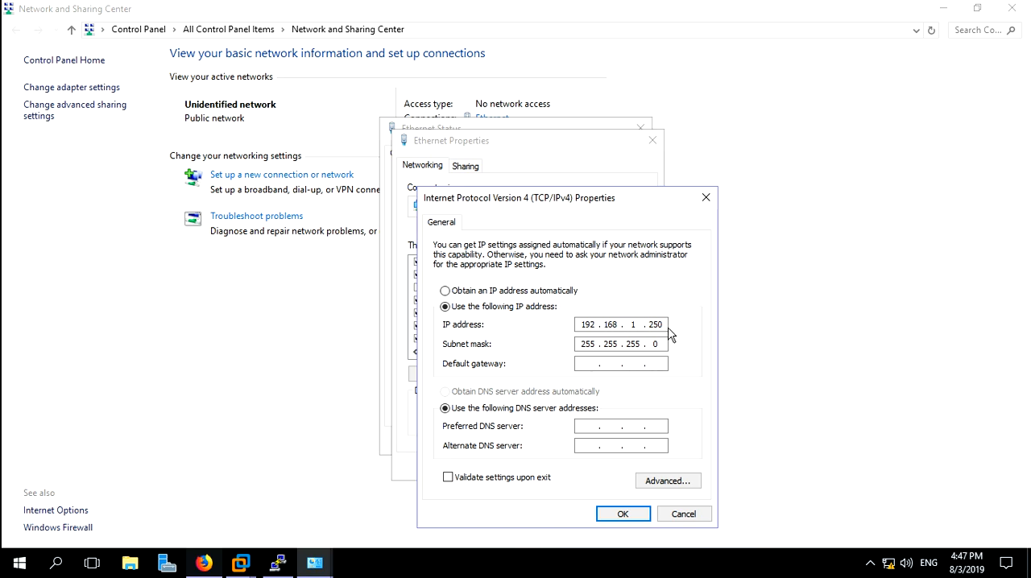
left_click(667, 480)
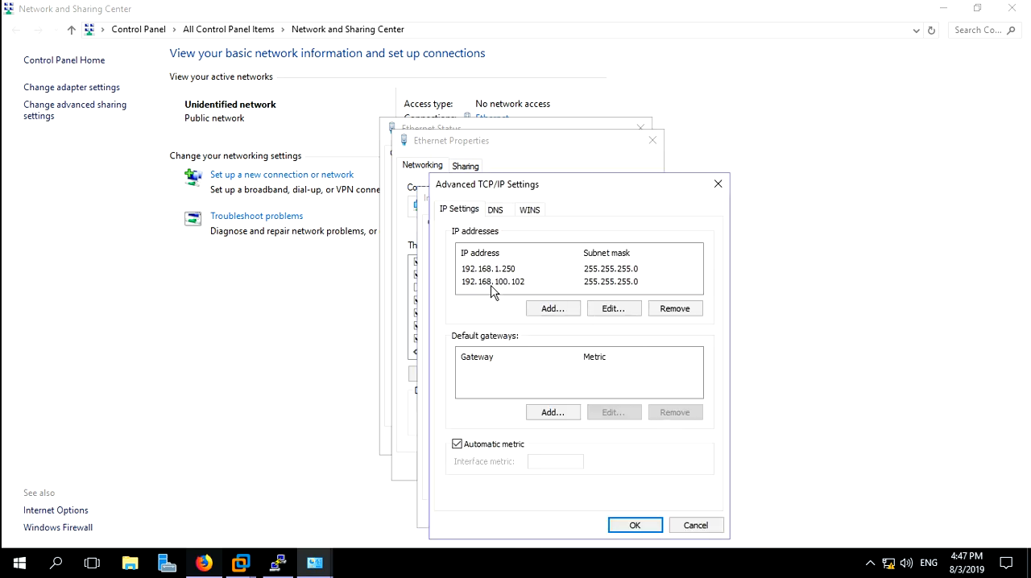
mouse_move(506, 290)
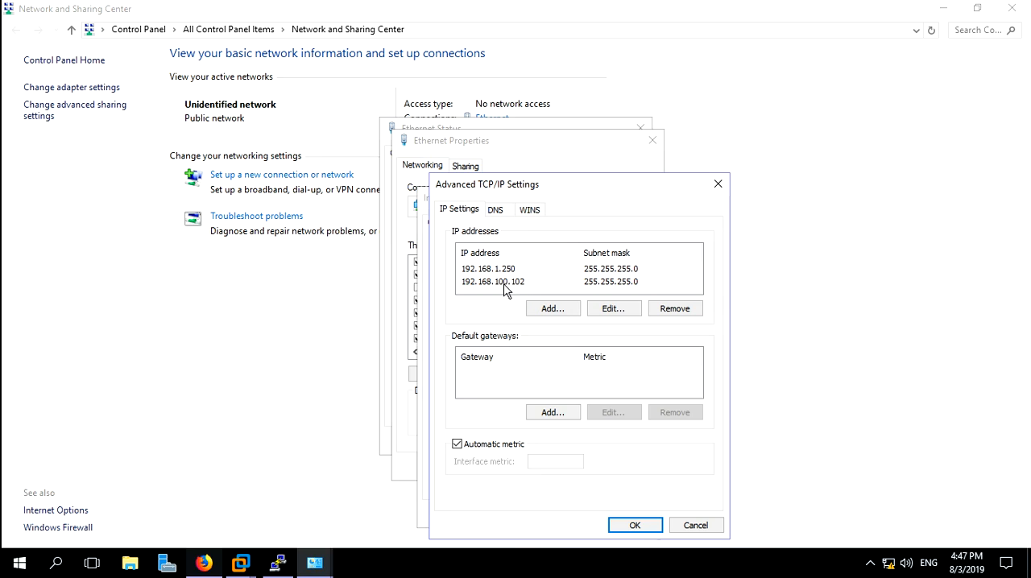
mouse_move(532, 288)
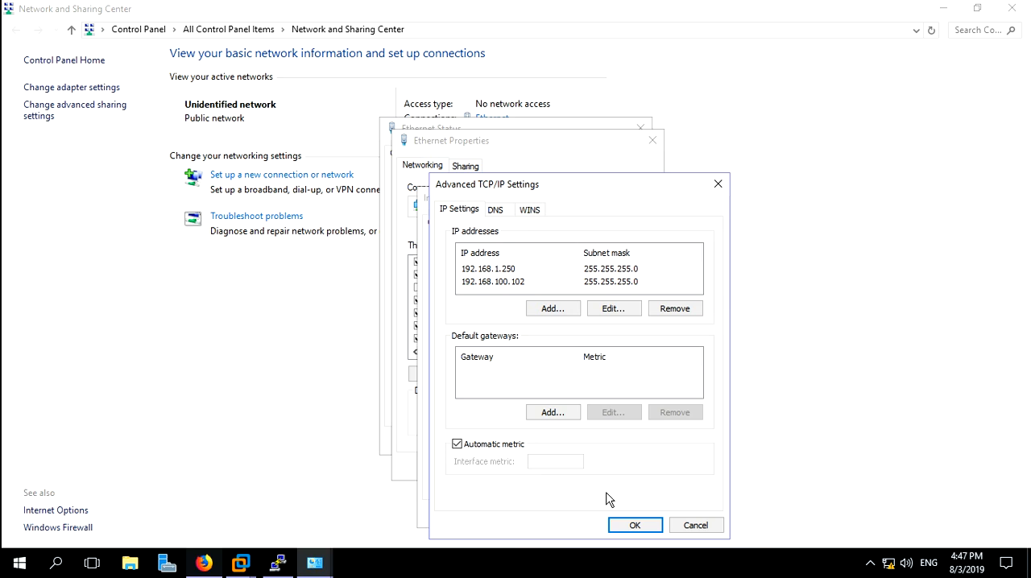
left_click(635, 526)
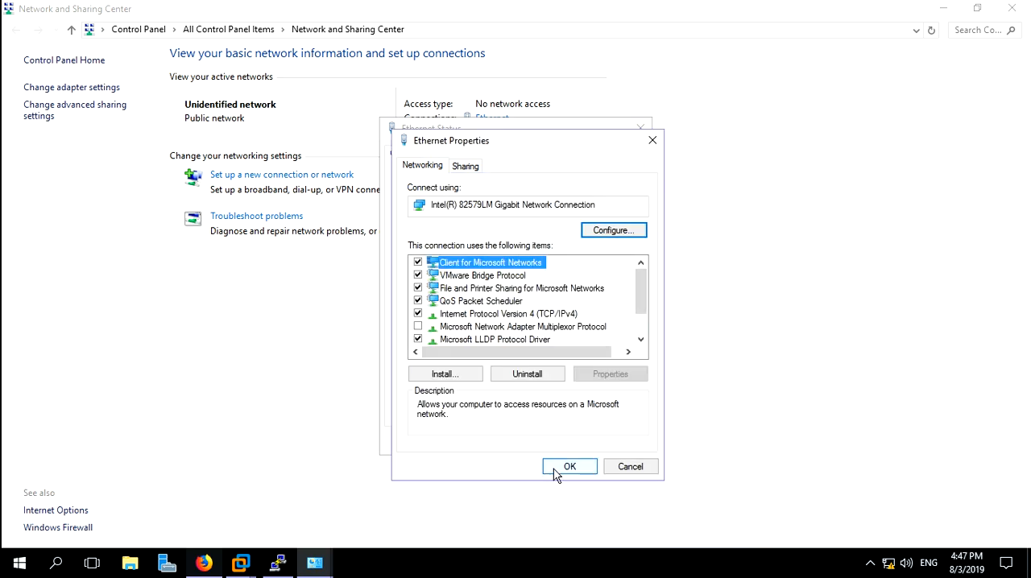
left_click(571, 467)
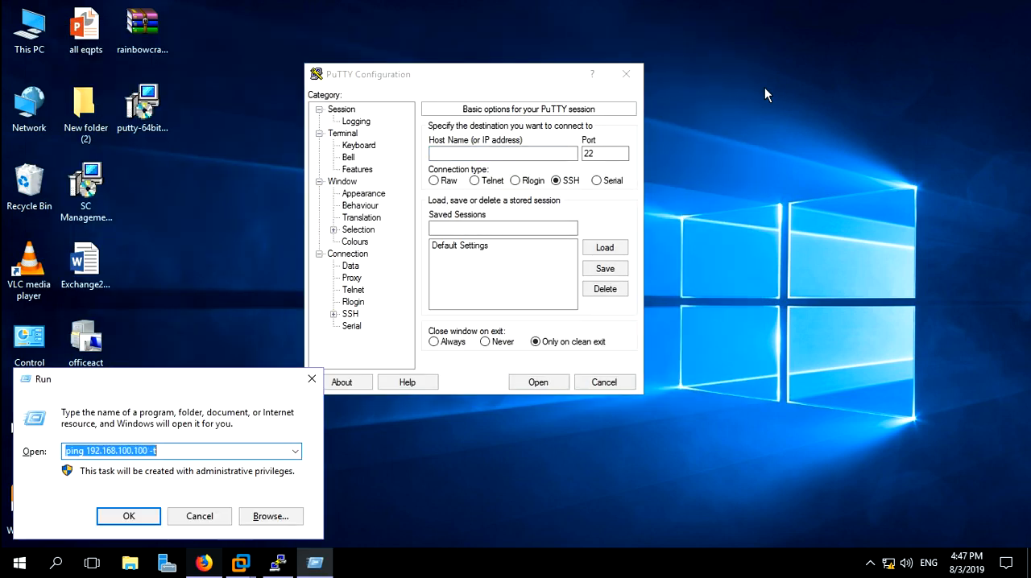
Step: Run a continuous ping to 192.168.100.100 and watch the 1 ms replies
left_click(129, 515)
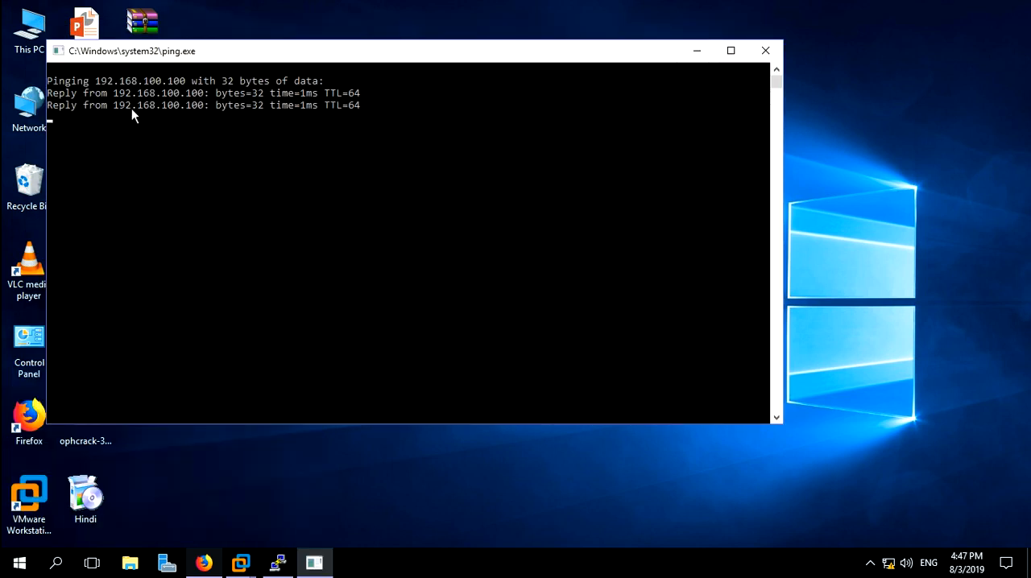